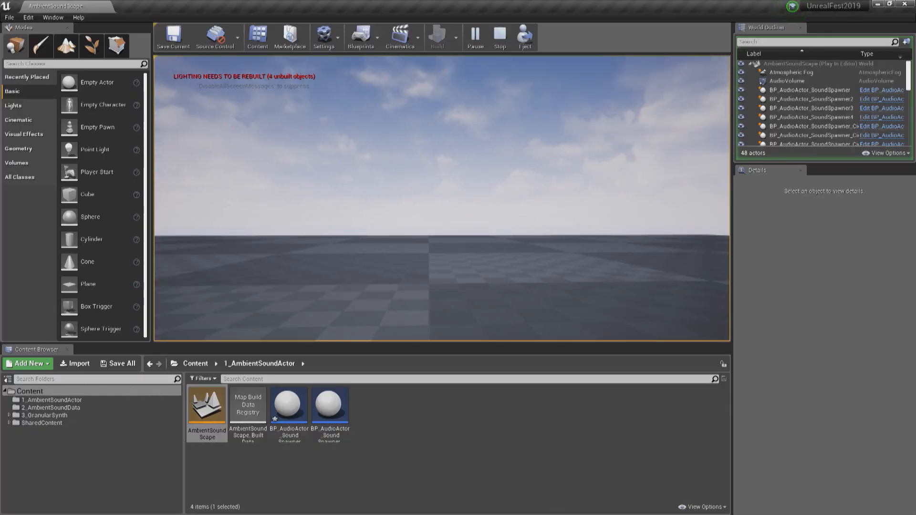
Stop the play session and select BP_AudioActor_SoundSpawner to show its sound and timing parameters
left_click(499, 36)
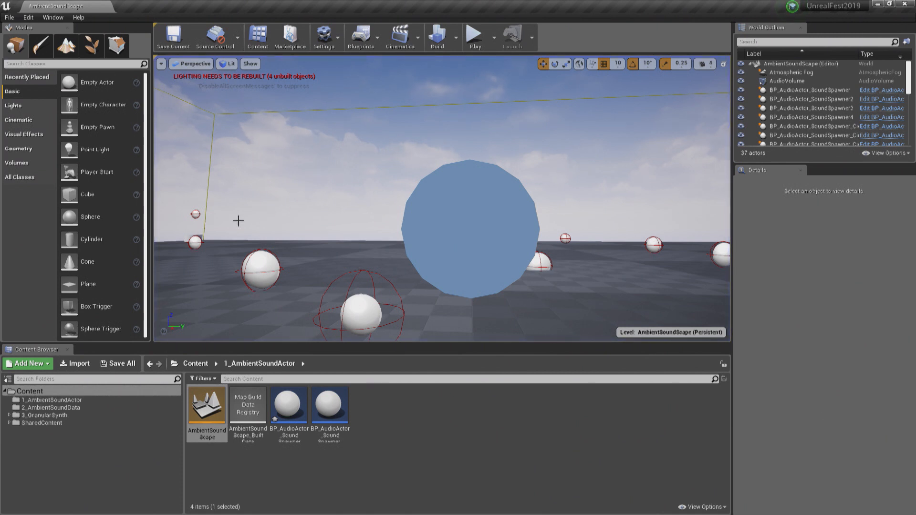
left_click(810, 90)
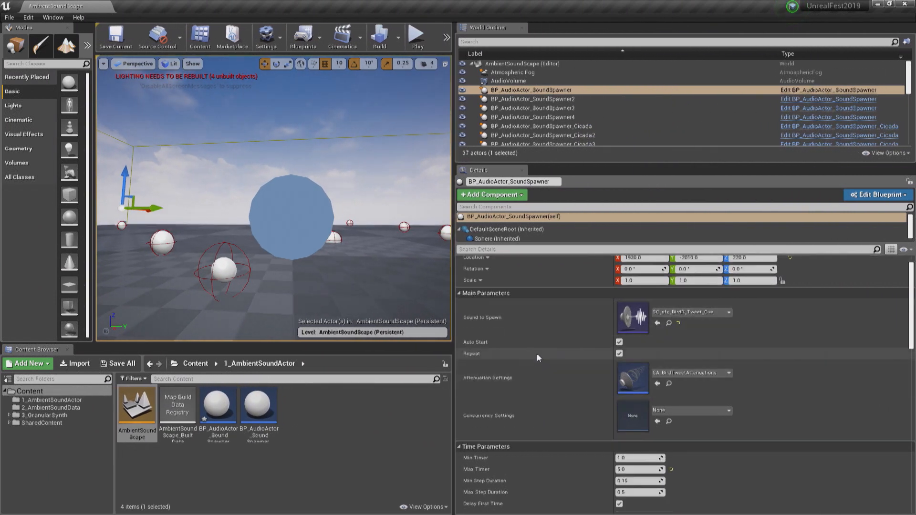
scroll("down", 3)
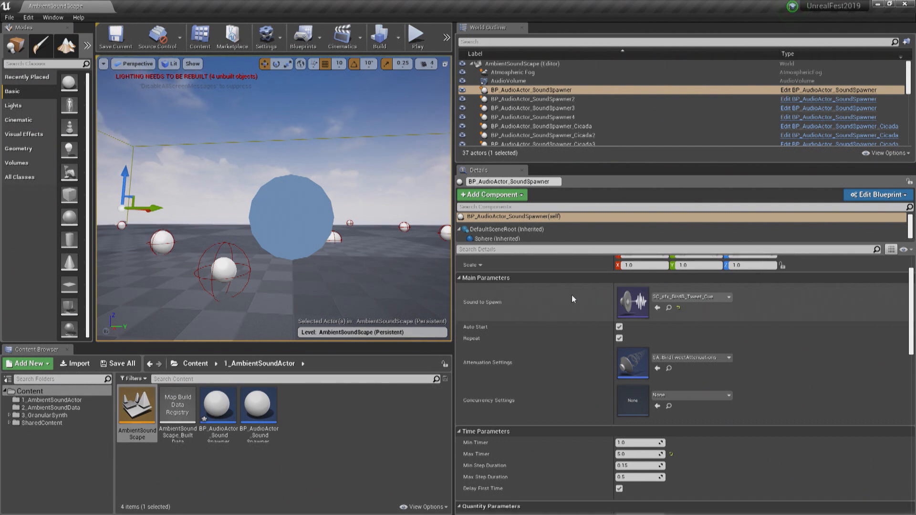
mouse_move(564, 288)
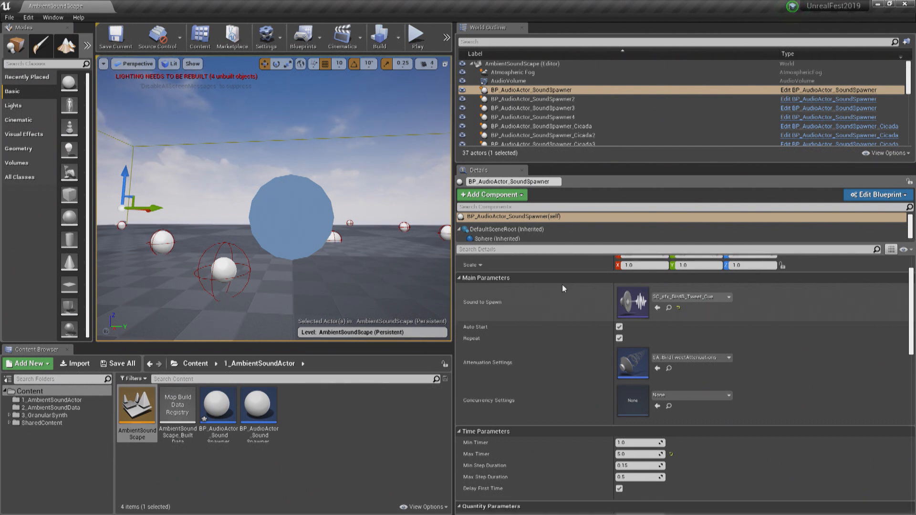
mouse_move(571, 309)
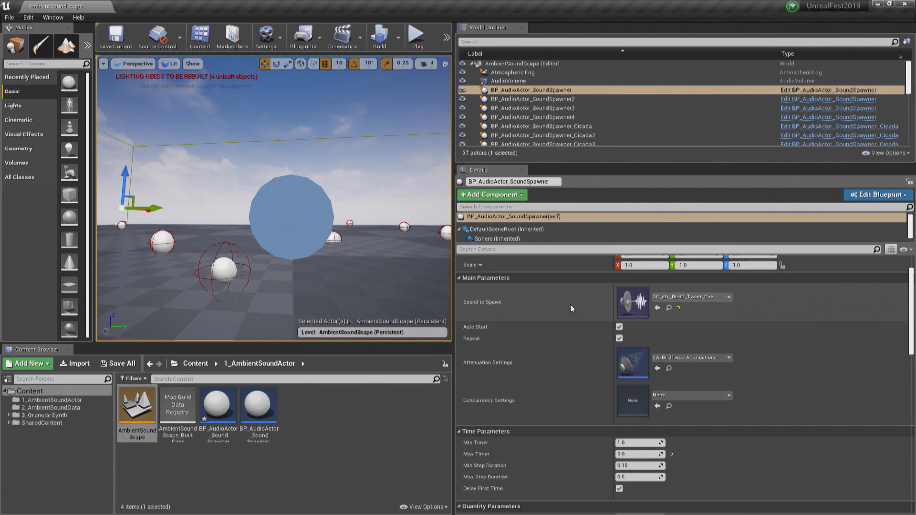
scroll("down", 3)
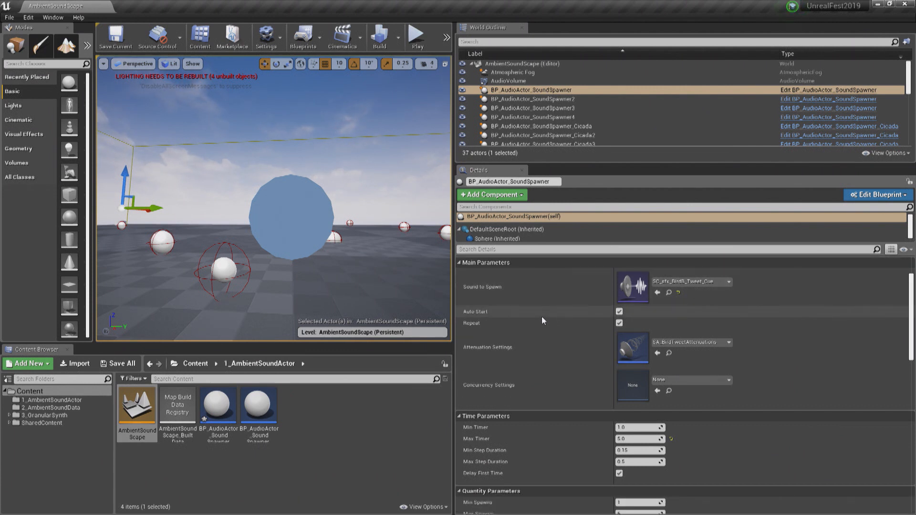
scroll("down", 3)
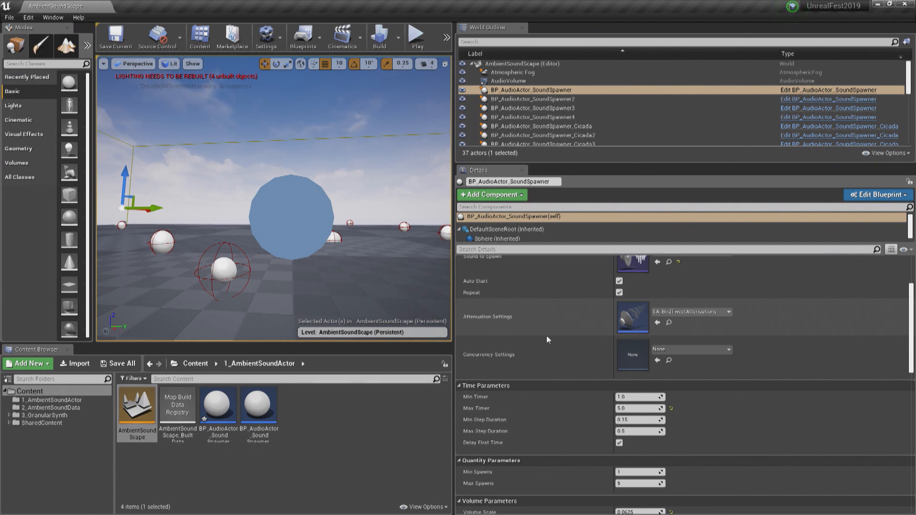
scroll("down", 3)
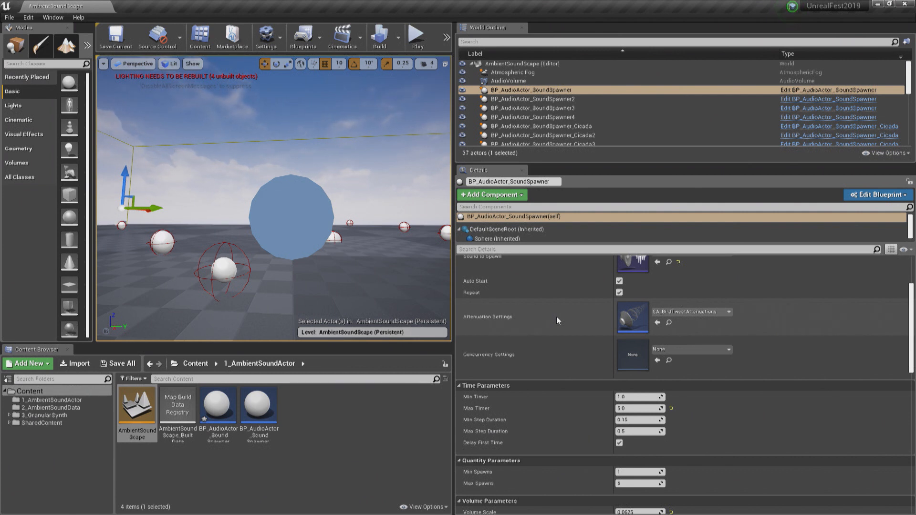
scroll("down", 3)
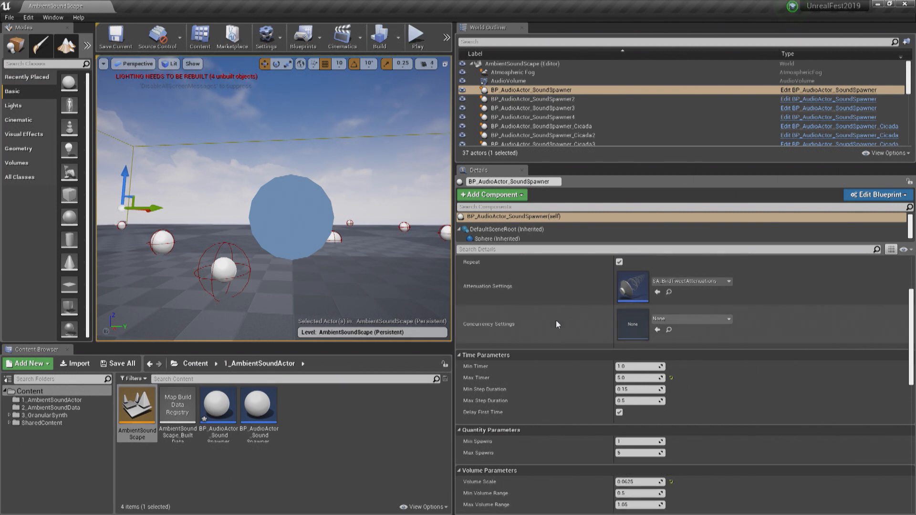
Review the spawner's Pitch, Spatial and Actor settings, then advance to the Instanced Data Problem slide
scroll("down", 3)
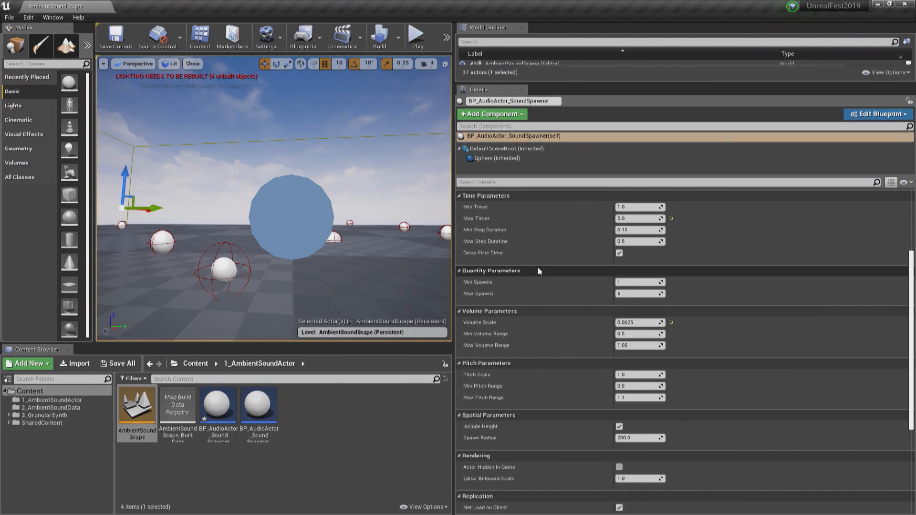
scroll("down", 3)
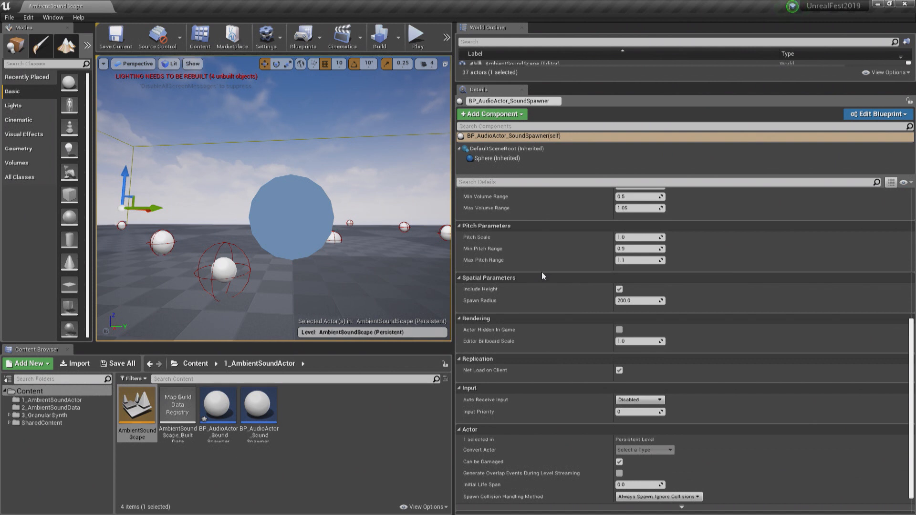
mouse_move(525, 6)
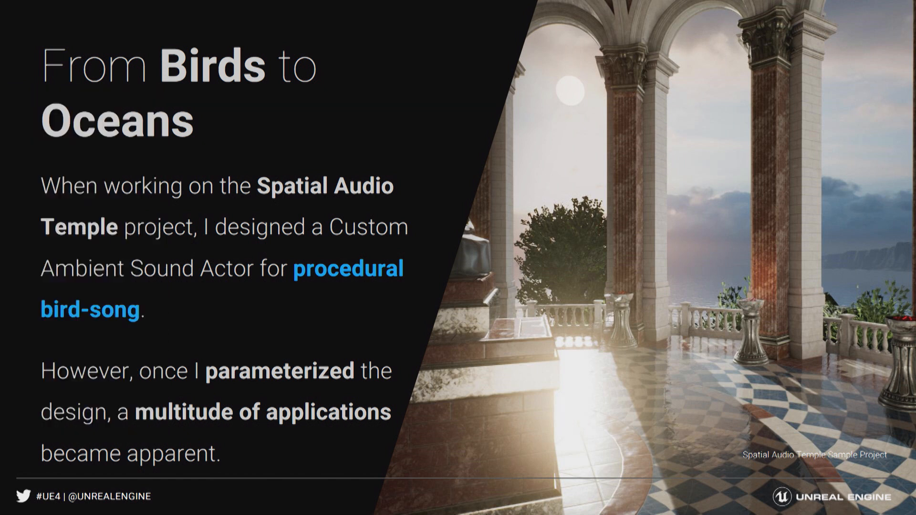
key("right")
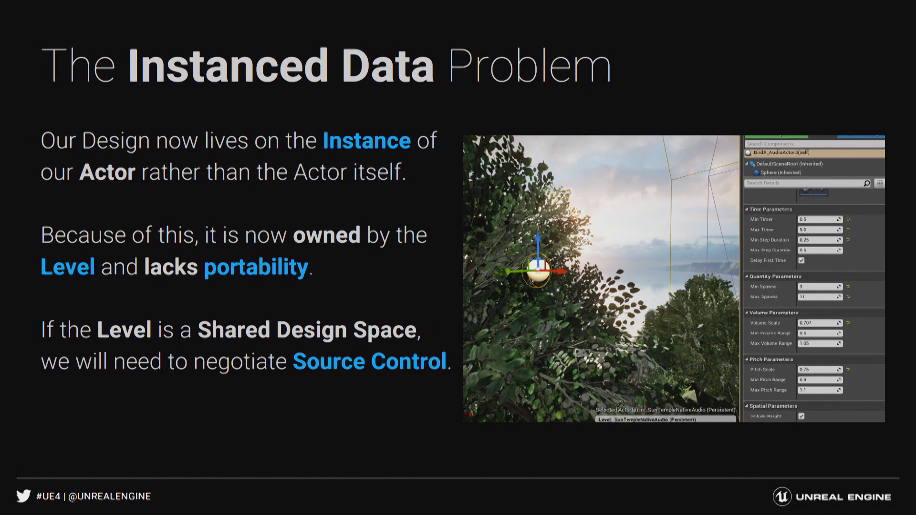